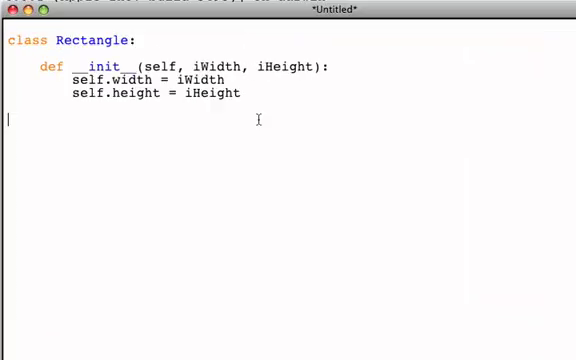
mouse_move(208, 116)
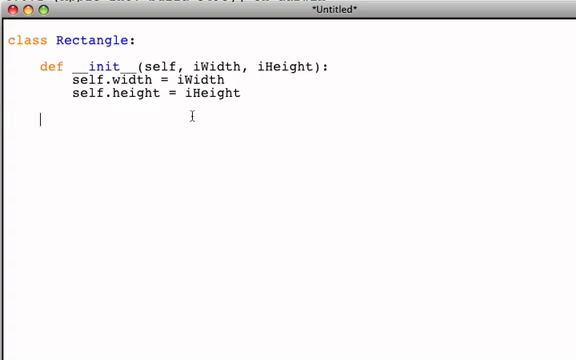
Step: Write getWidth(self) in the Rectangle class, returning self.width
text(def)
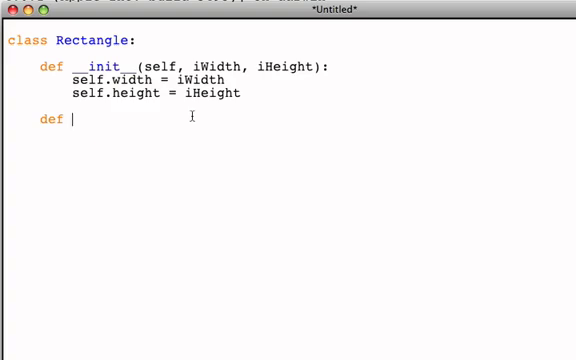
text(get)
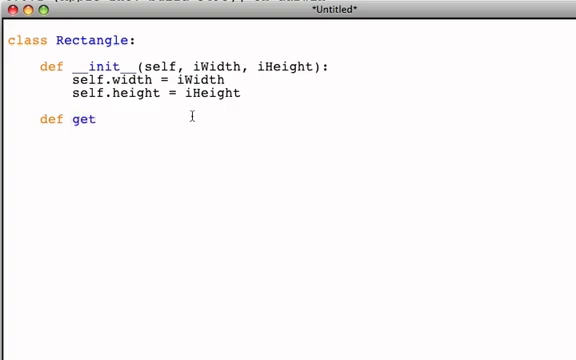
text(Wi)
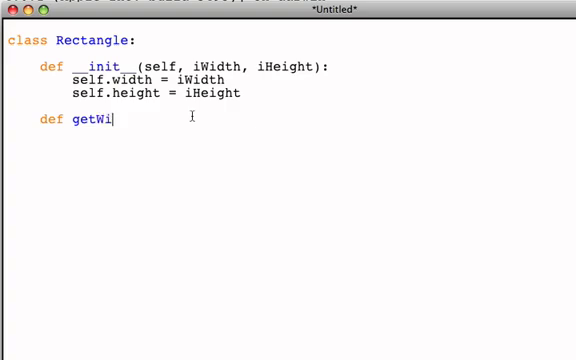
text(dth()
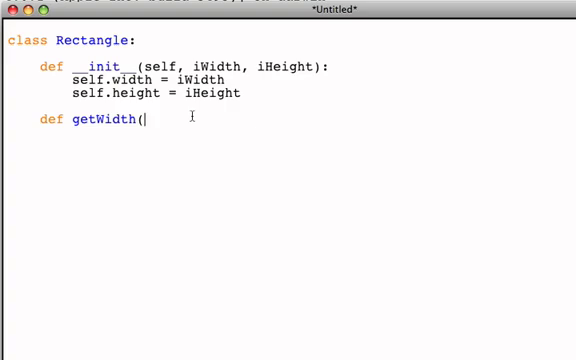
text(self)
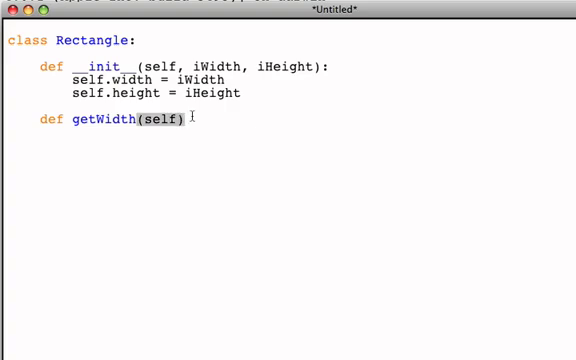
text(:)
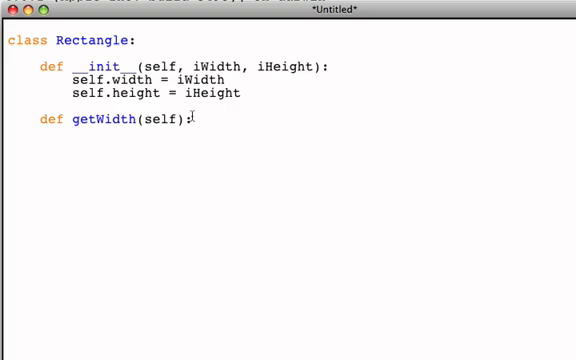
text(return)
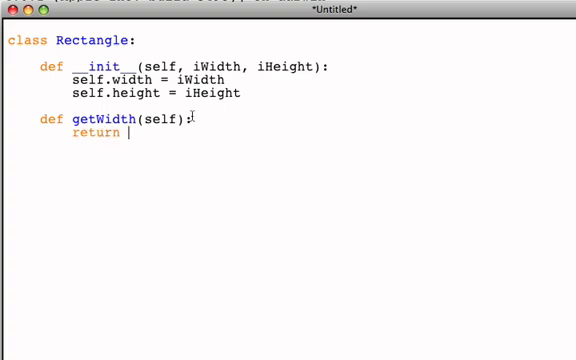
text(se)
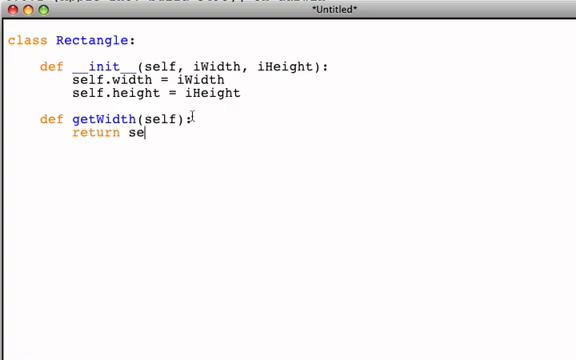
text(lf.width)
click(288, 158)
text(def get)
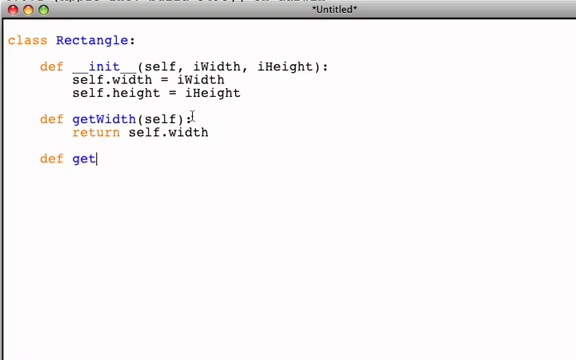
Step: Write getHeight(self) returning self.height, then begin getArea(self) with an empty body
text(Height(self):)
text(return self)
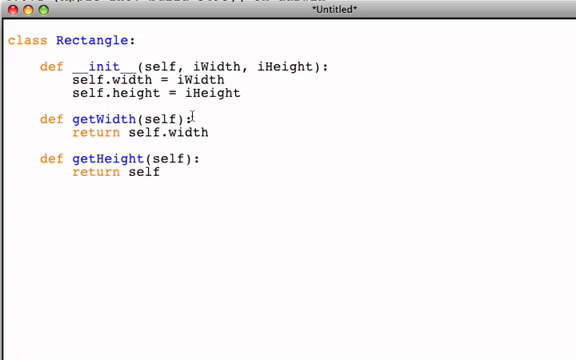
text(.height)
text(def)
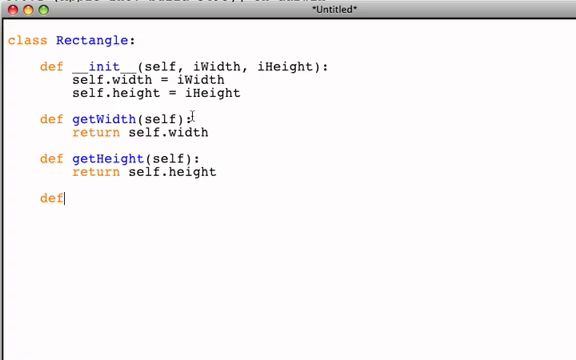
text(getArea)
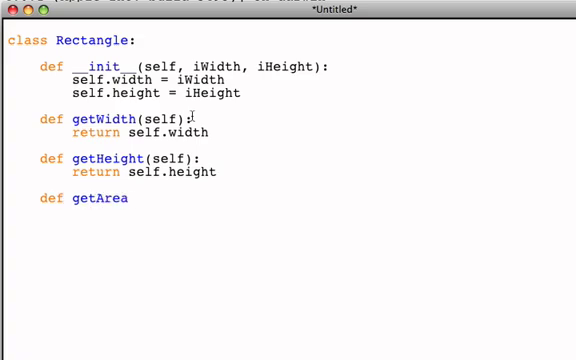
text((self):)
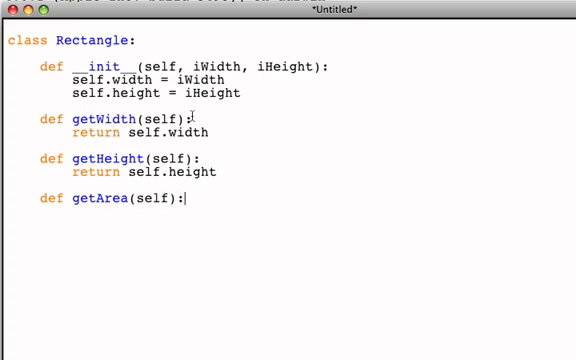
key(Return)
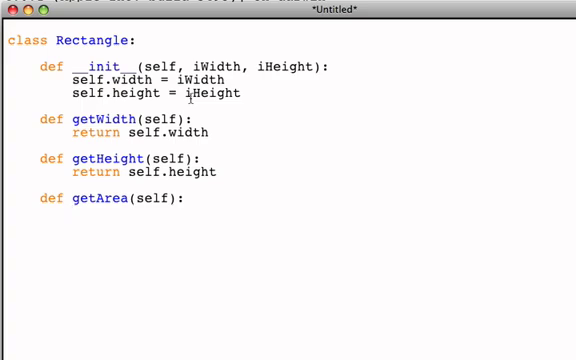
Step: Fill getArea with area = self.width * self.height and return area
text(area =)
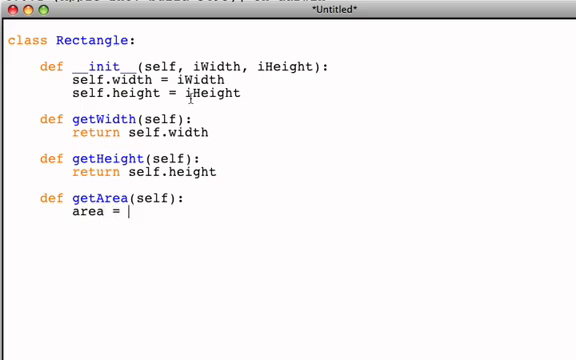
text(self.)
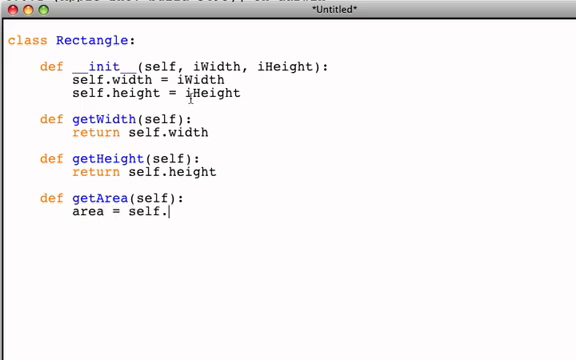
text(width *)
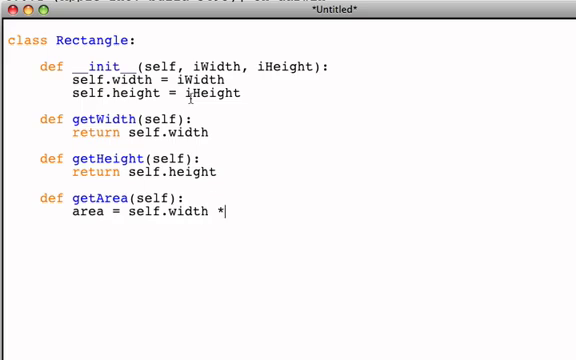
text(self.)
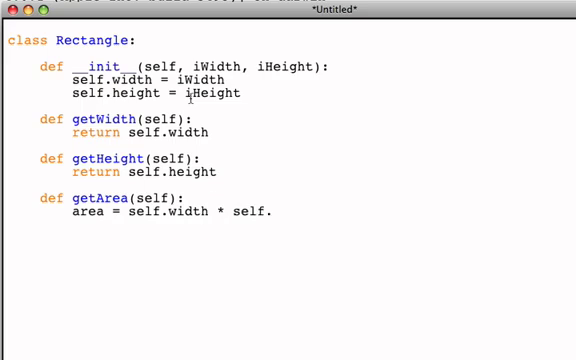
text(height)
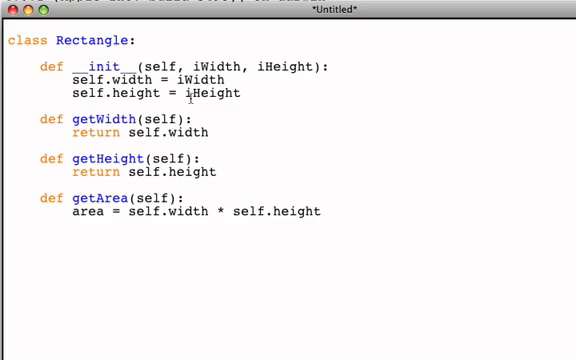
text(return area)
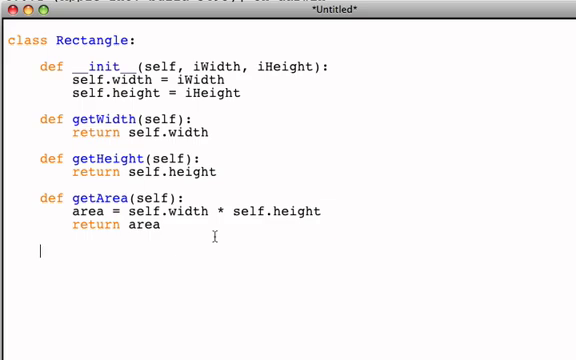
Step: Define getPerimeter(self) and start its body with per = 2*self.width
text(de)
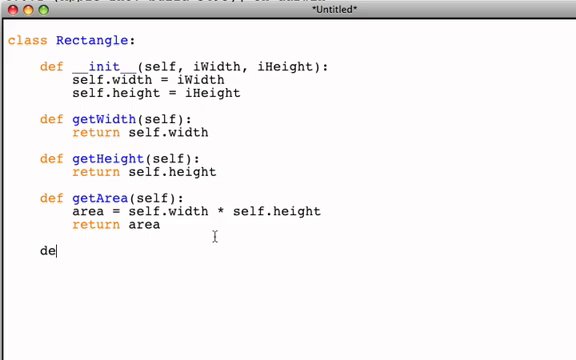
text(f get)
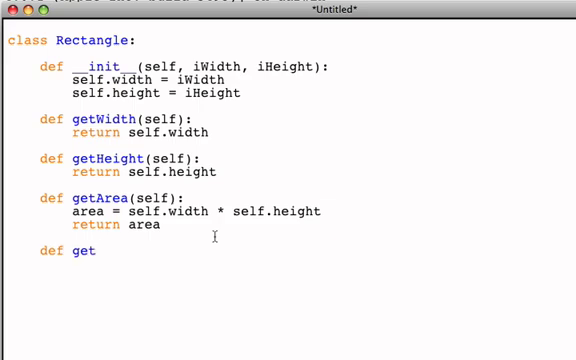
text(Perim)
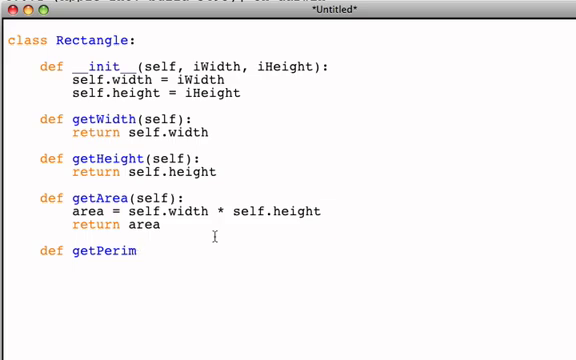
text(eter(self):)
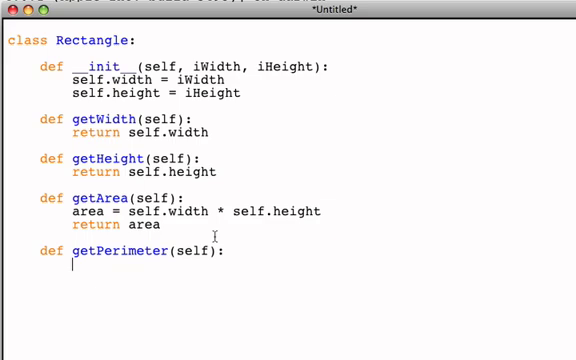
text(pe)
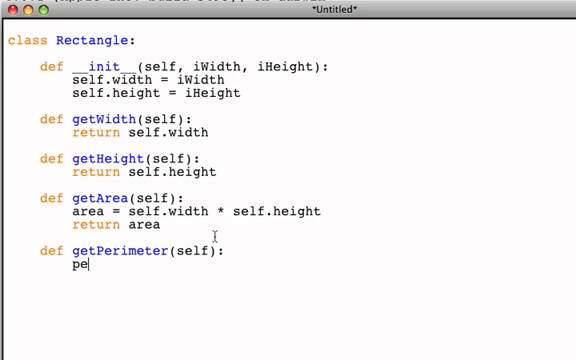
text(r = 2)
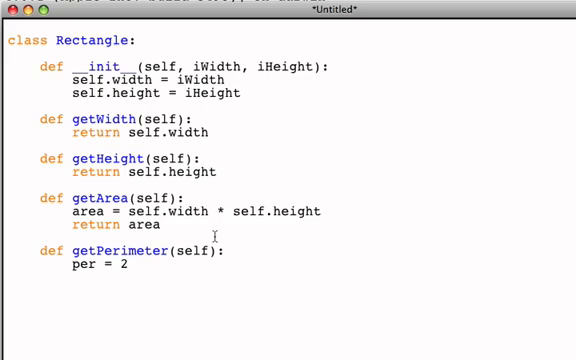
text(*self)
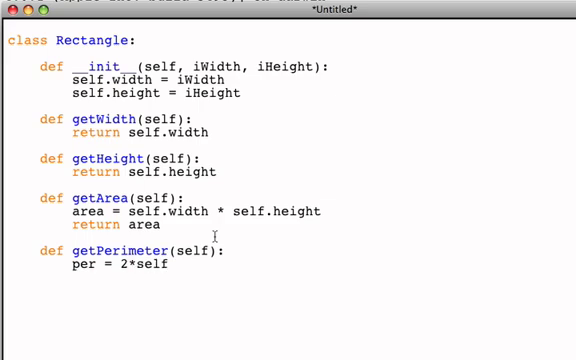
text(.width)
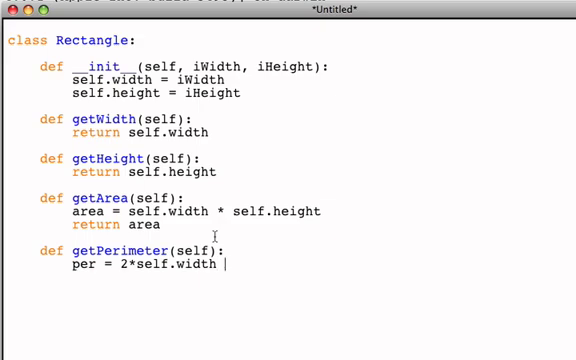
Step: Complete the perimeter as + 2*self.height and return per
text(+ 2)
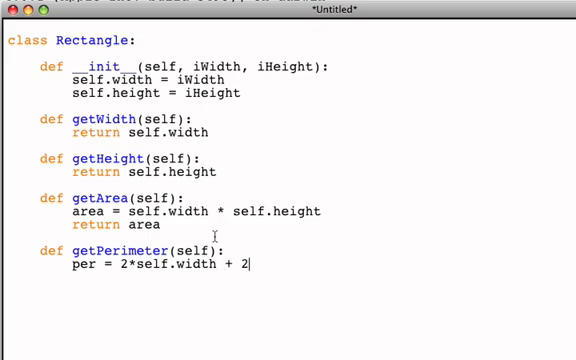
text(*self.)
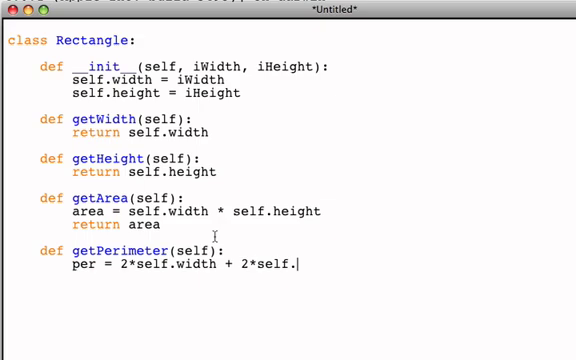
text(height)
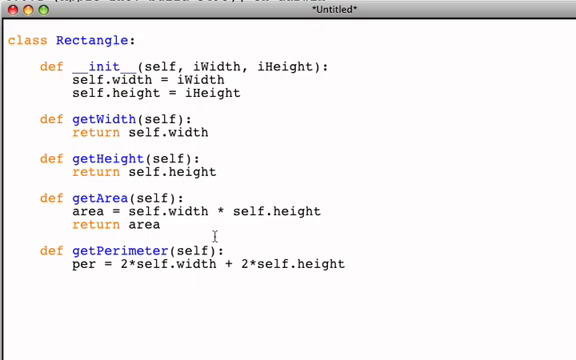
text(ret)
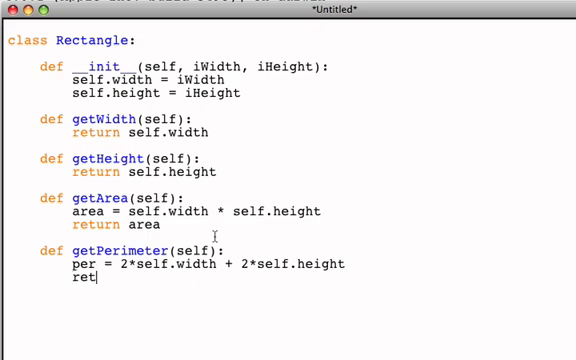
text(urn per)
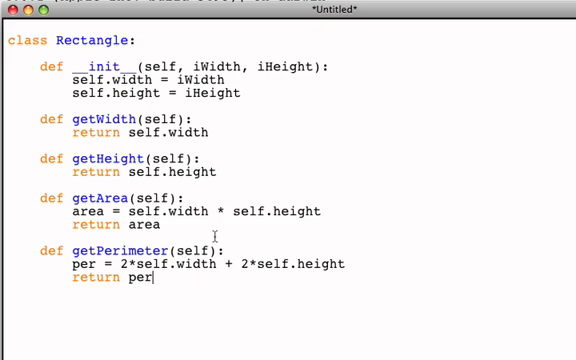
key(Return)
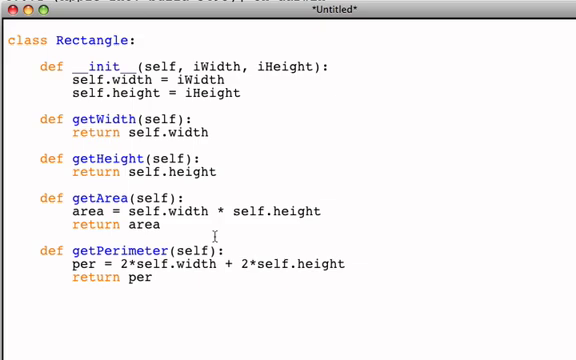
Step: Define enlarge(self, factor) as a new Rectangle method
text(d)
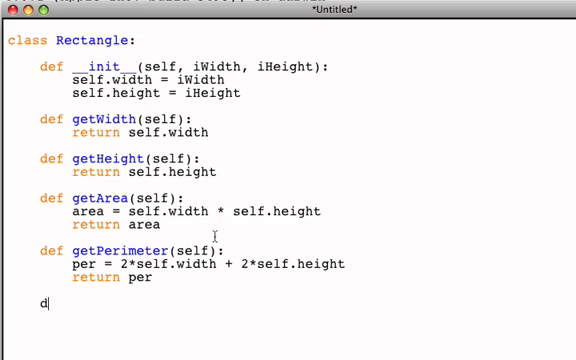
text(ef enla)
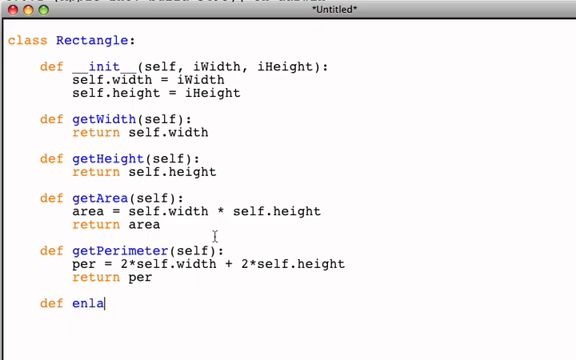
text(rge)
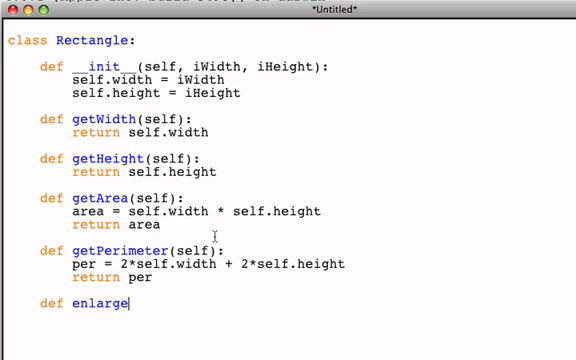
text(()
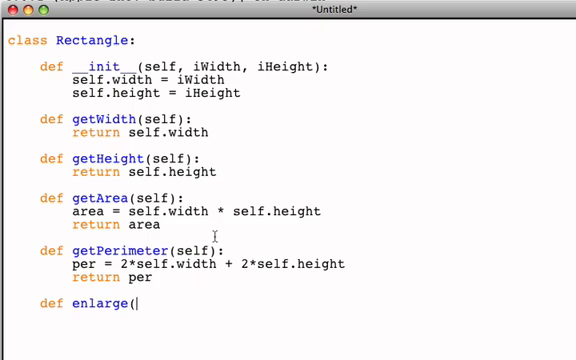
text(self)
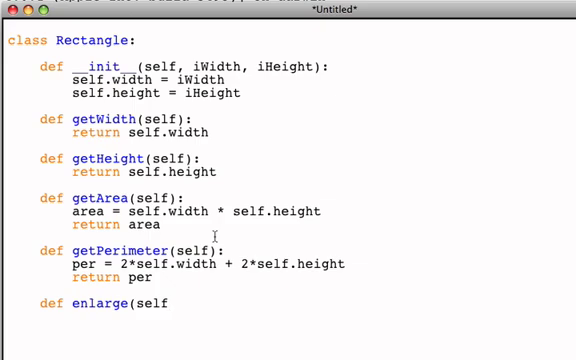
text(, fac)
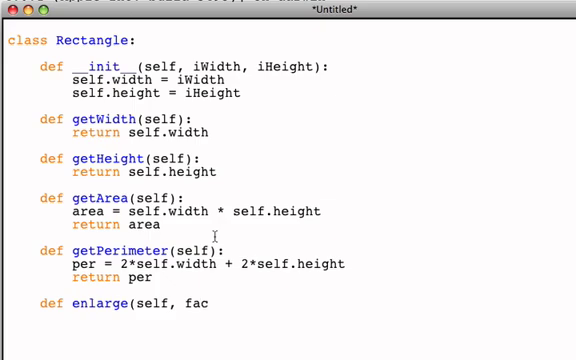
text(tor):)
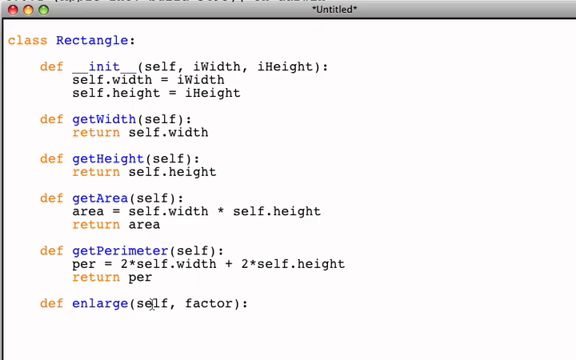
Step: Make enlarge set self.width and self.height to themselves times factor
text(self)
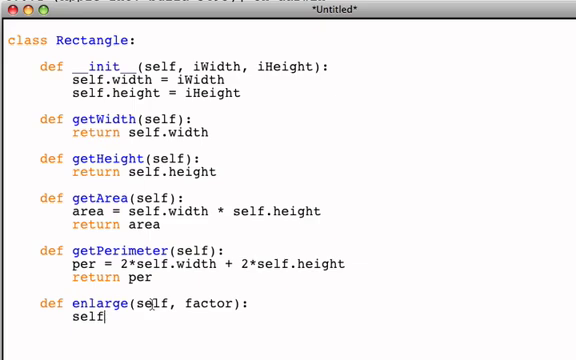
text(.width =)
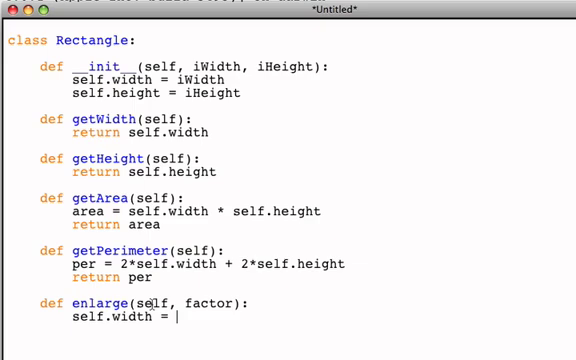
text(w)
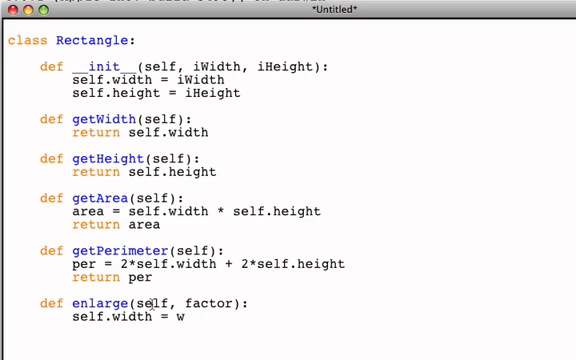
text(self.wdi)
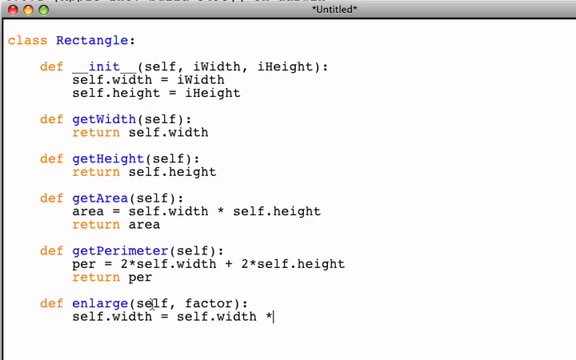
text(factor)
text(self.)
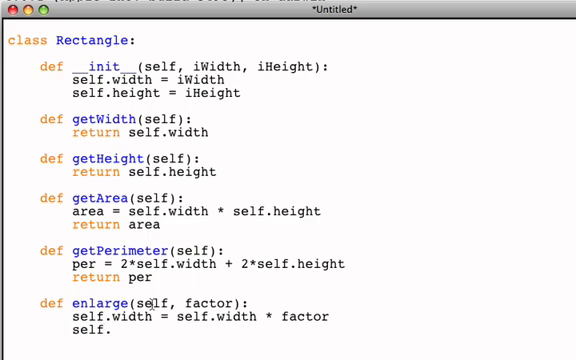
text(height =)
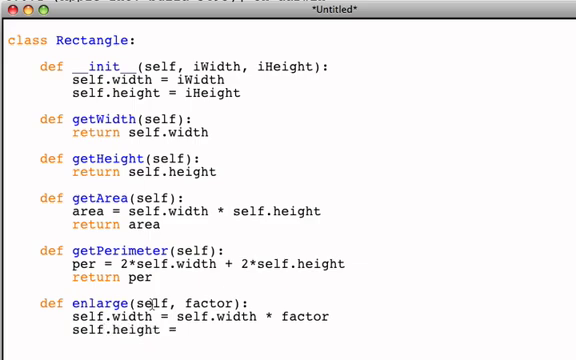
text(self.h)
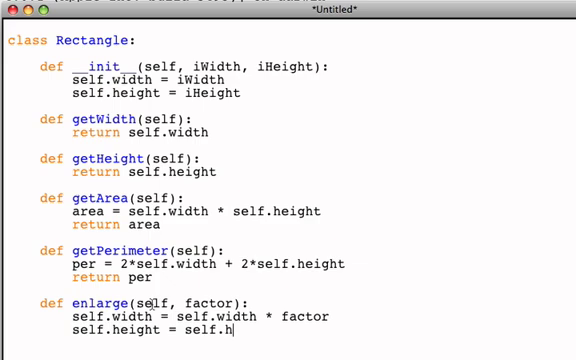
text(eight * factor)
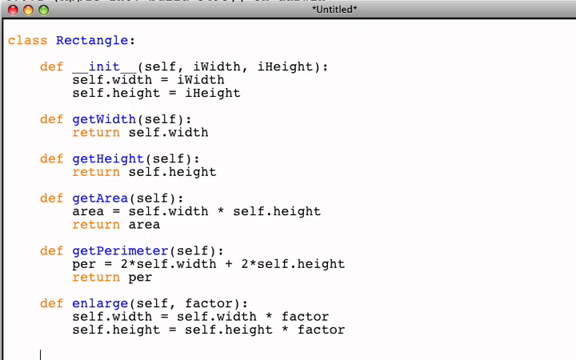
click(40, 8)
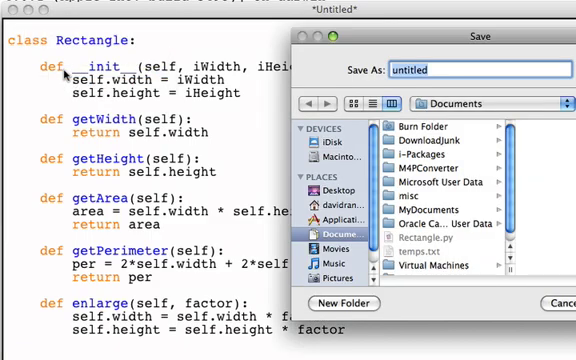
Step: Save the class file as rectangle.py on the Desktop
click(324, 192)
text(r)
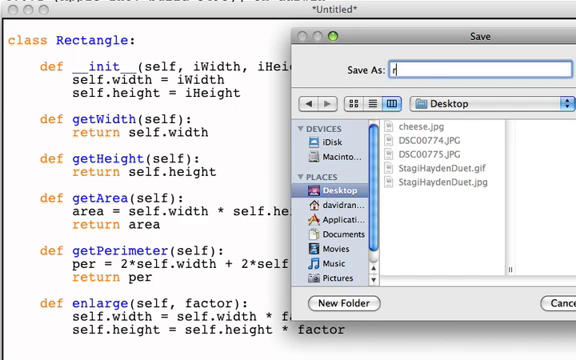
text(ectangle.p)
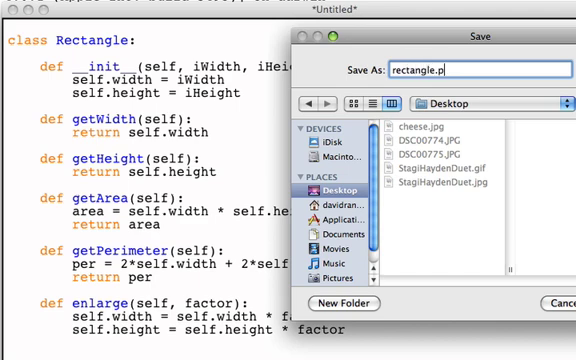
text(y)
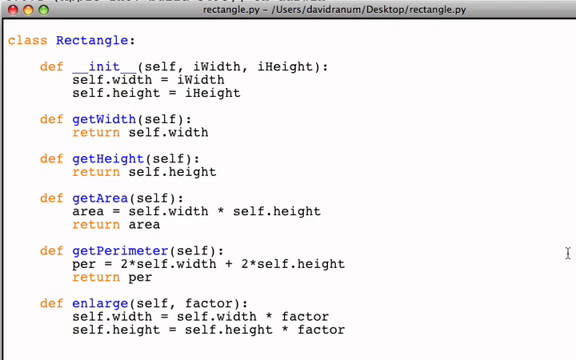
mouse_move(484, 200)
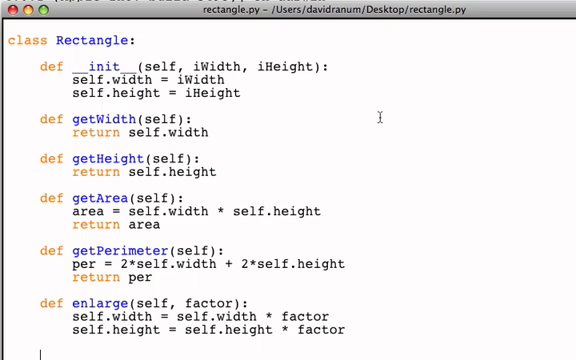
Step: Run rectangle.py via Run Module so the shell restarts with Rectangle loaded
click(204, 8)
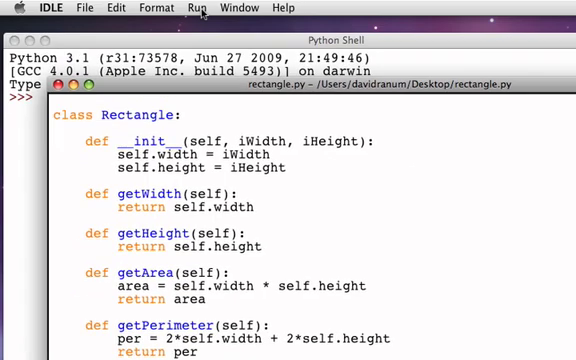
click(184, 8)
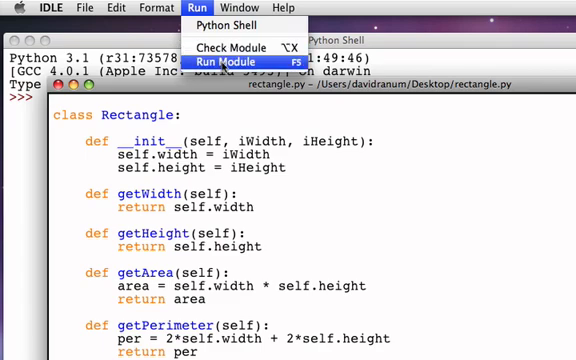
click(228, 56)
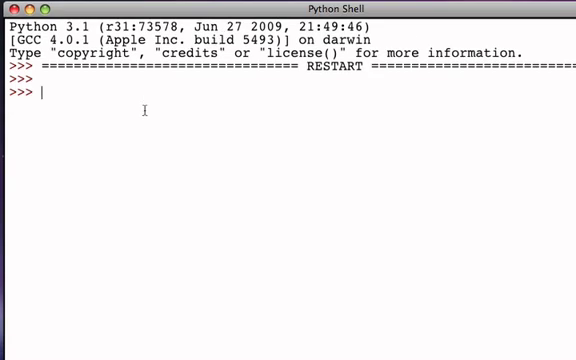
Step: In the shell, check Rectangle is defined and create myr = Rectangle(10,5)
text(Rectangle)
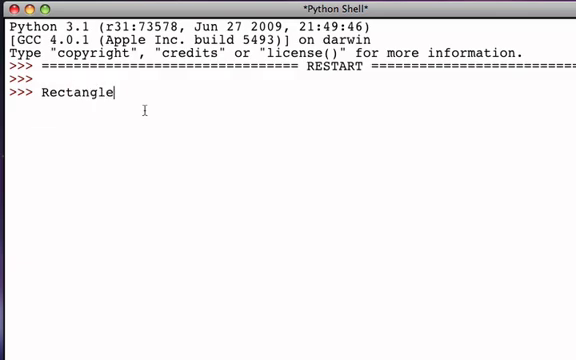
key(Return)
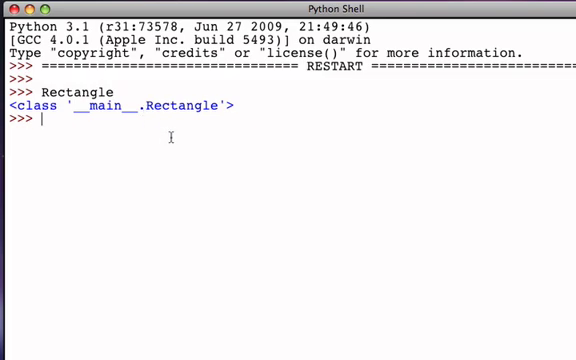
text(myr =)
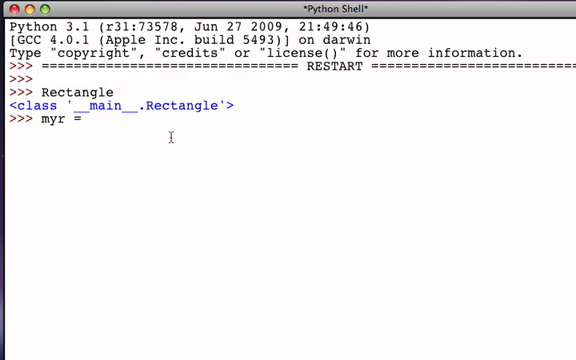
text(Re)
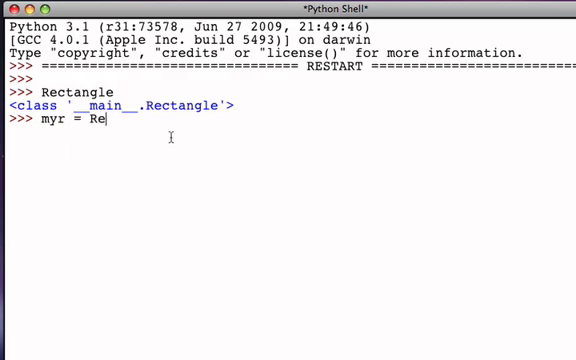
text(ctangle()
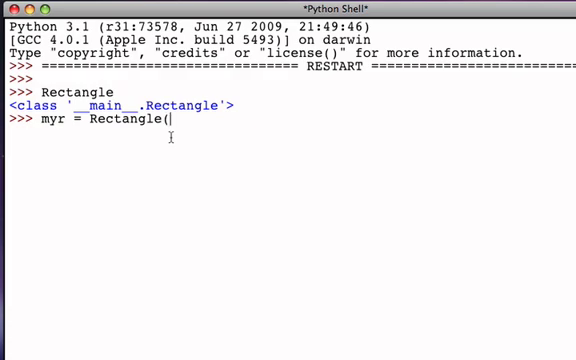
text(10,5)
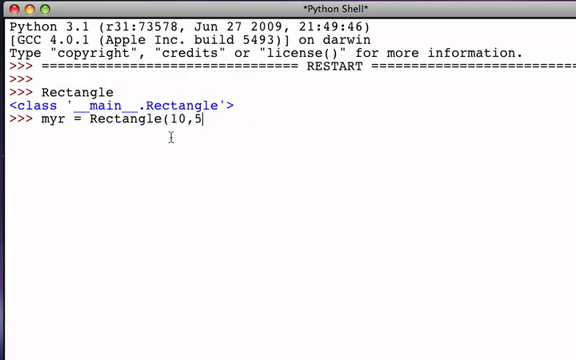
key(Return)
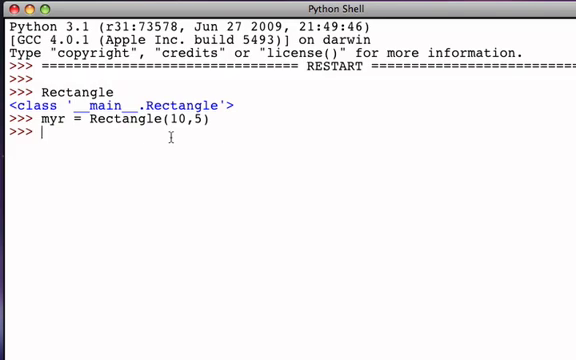
Step: Call myr.getWidth(), getHeight() and getArea() to confirm 10, 5 and 50
text(myr)
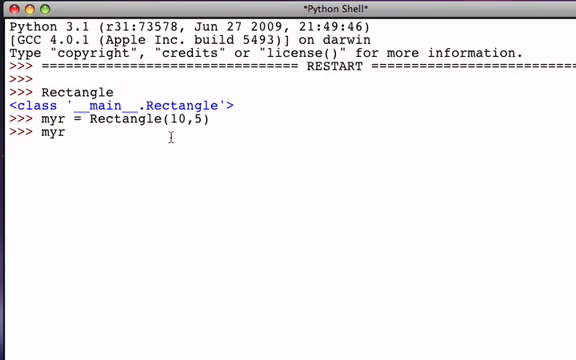
text(.getWid)
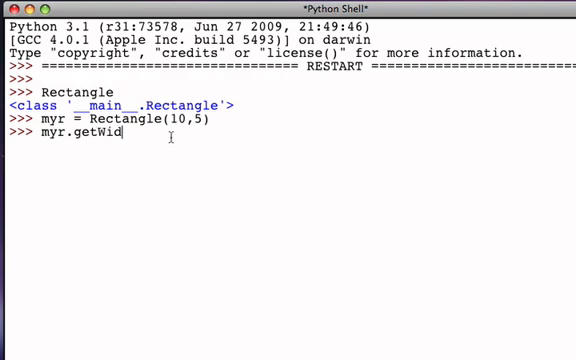
key(Return)
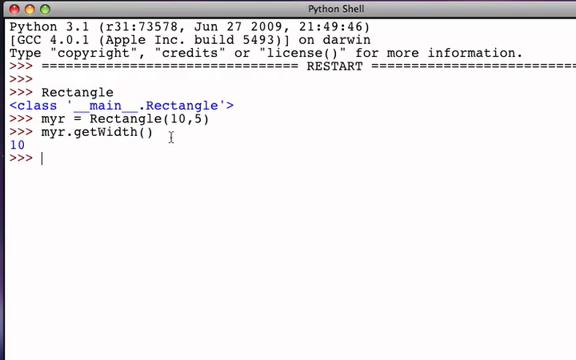
text(myr.get)
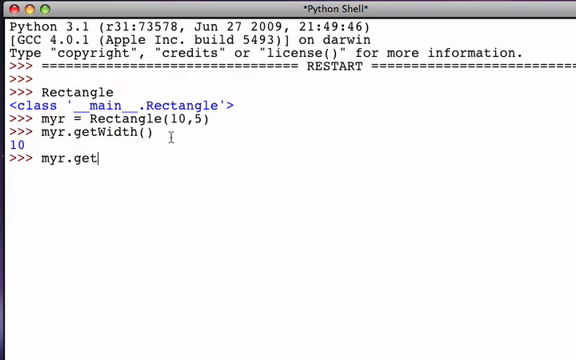
text(Height)
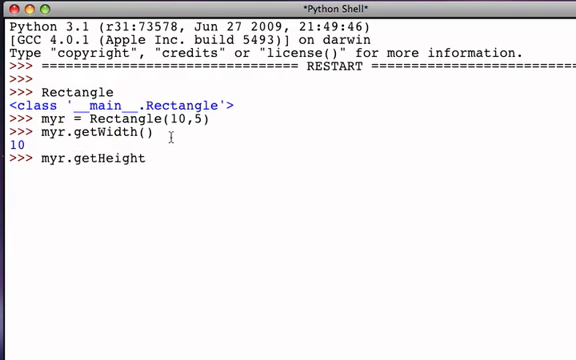
key(Return)
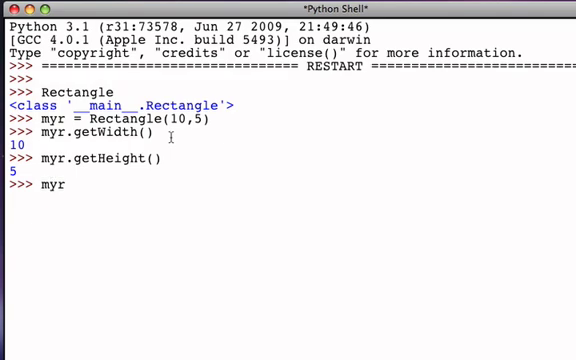
text(.getArea()
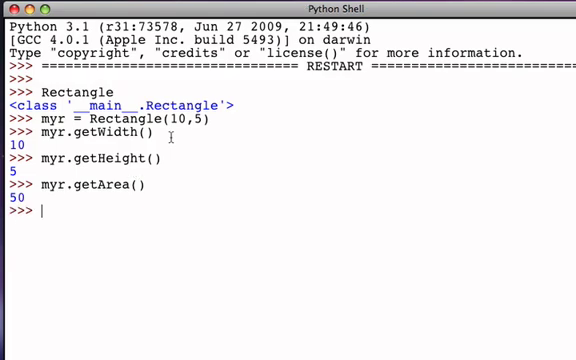
Step: Call myr.enlarge(3) in the shell to triple the rectangle
text(myr)
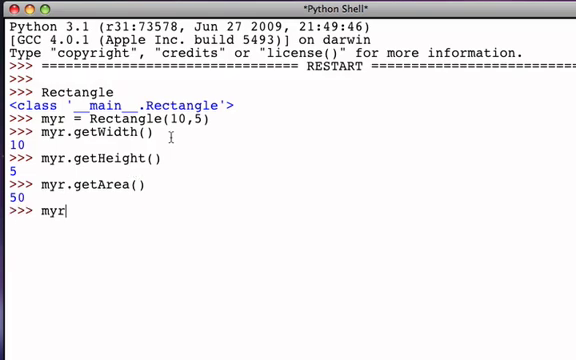
text(.enlar)
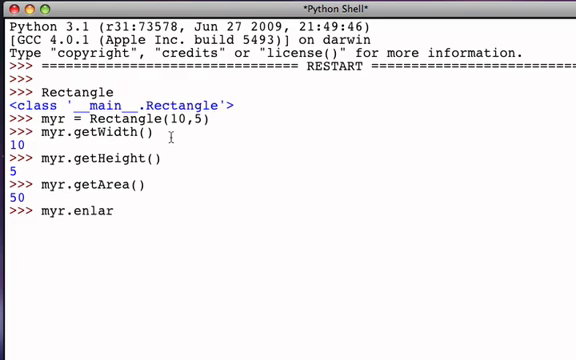
text(ge(3))
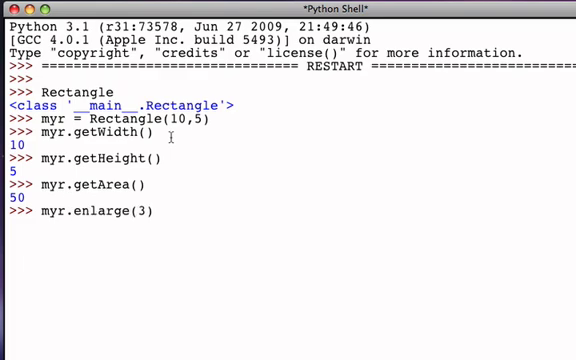
key(Return)
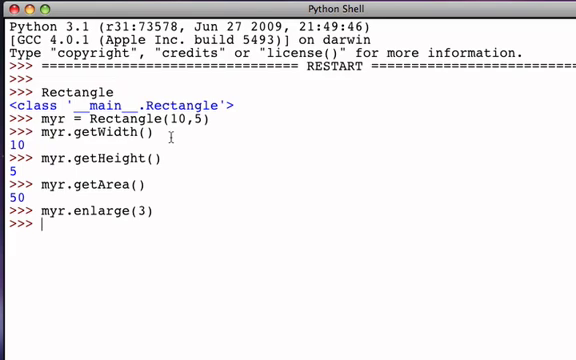
Step: Confirm myr.getWidth() now returns 30 and myr.getArea() returns 450
text(myr.getW)
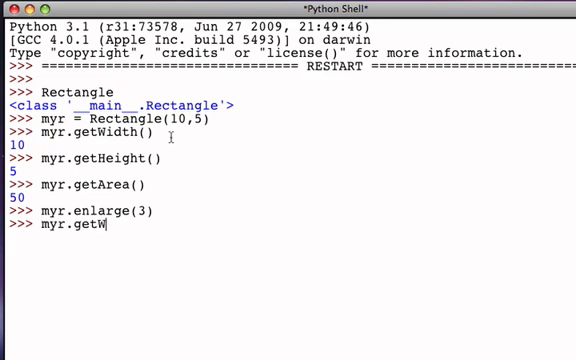
text(idth())
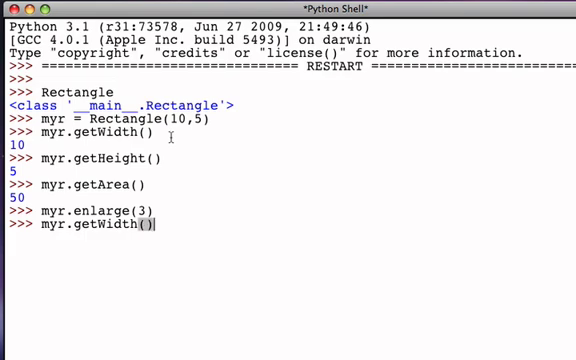
key(Return)
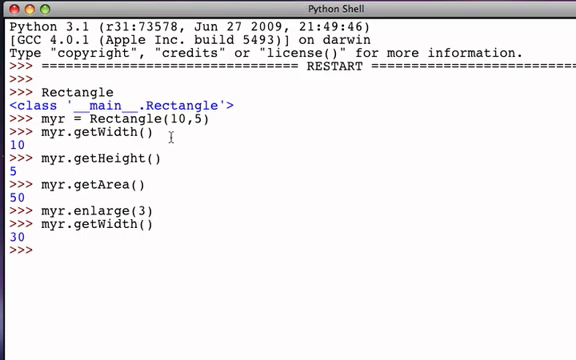
text(myr.)
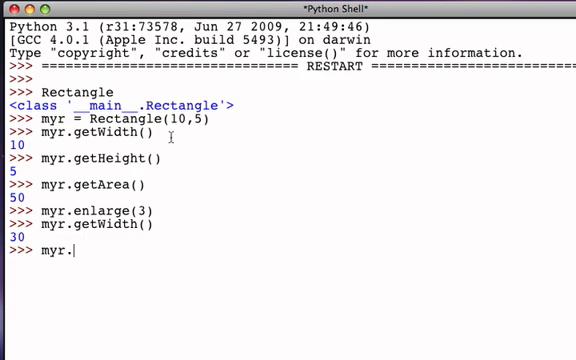
text(getArea())
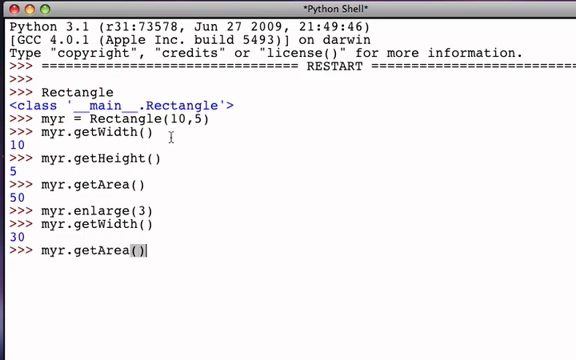
key(Return)
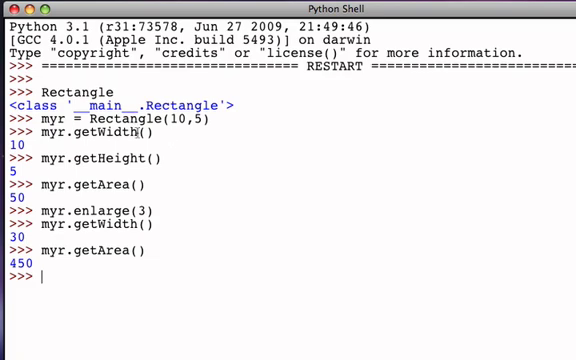